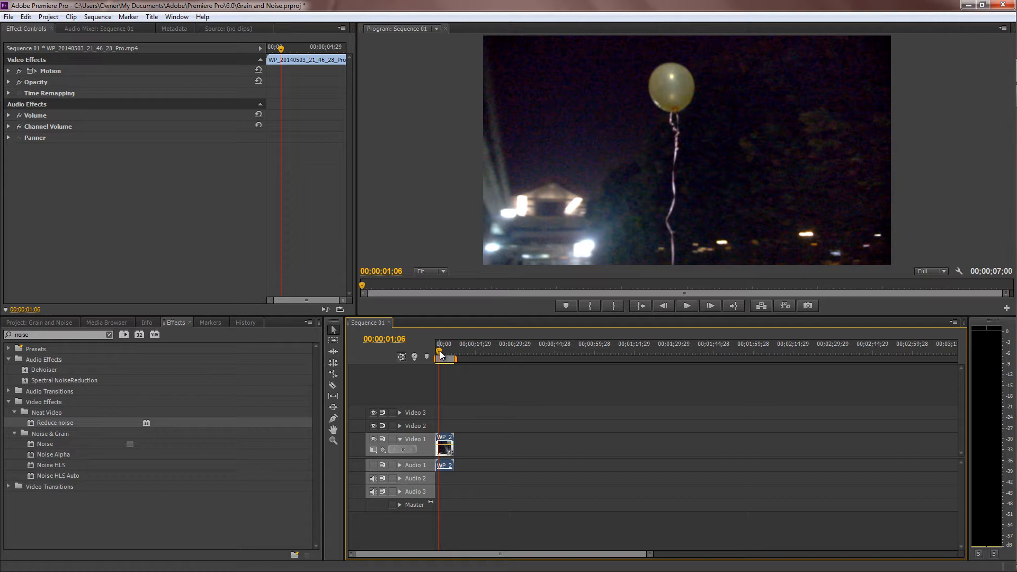
mouse_move(441, 356)
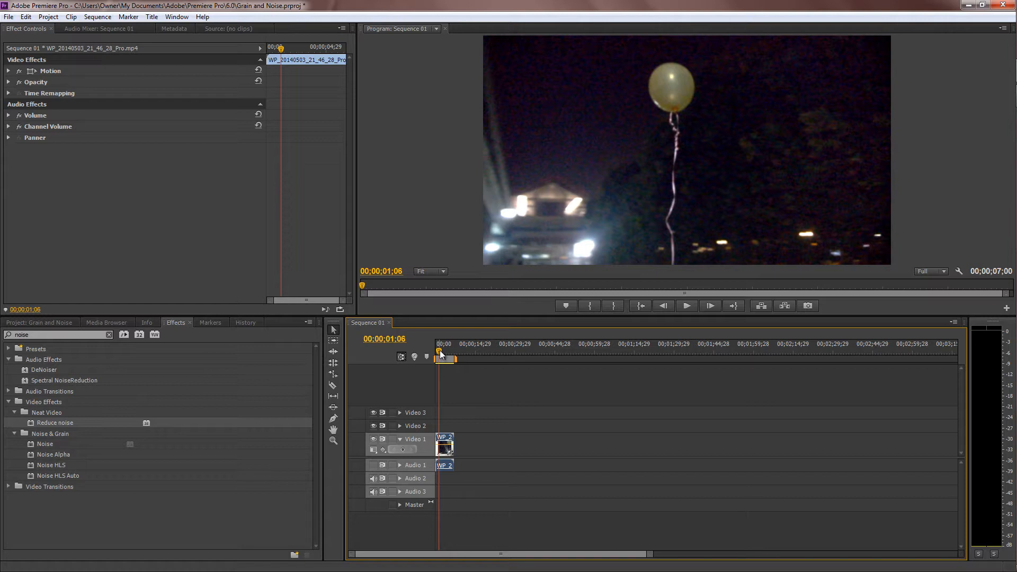
mouse_move(184, 397)
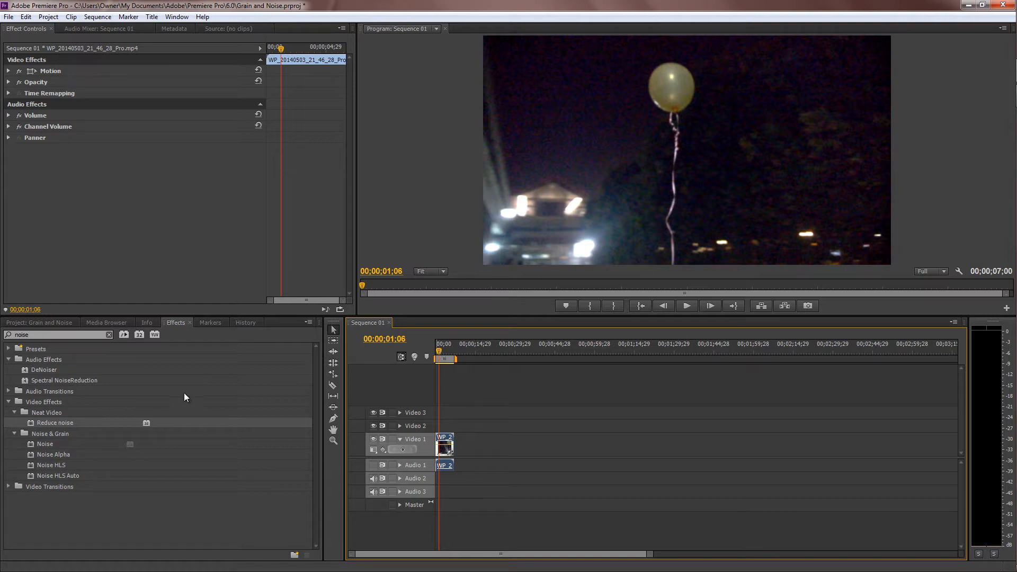
mouse_move(77, 427)
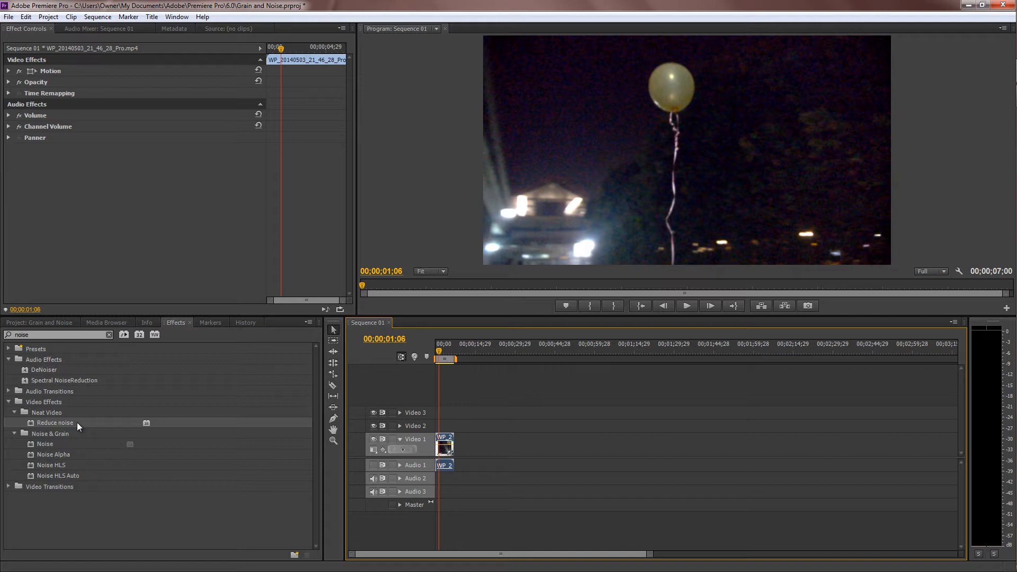
mouse_move(65, 423)
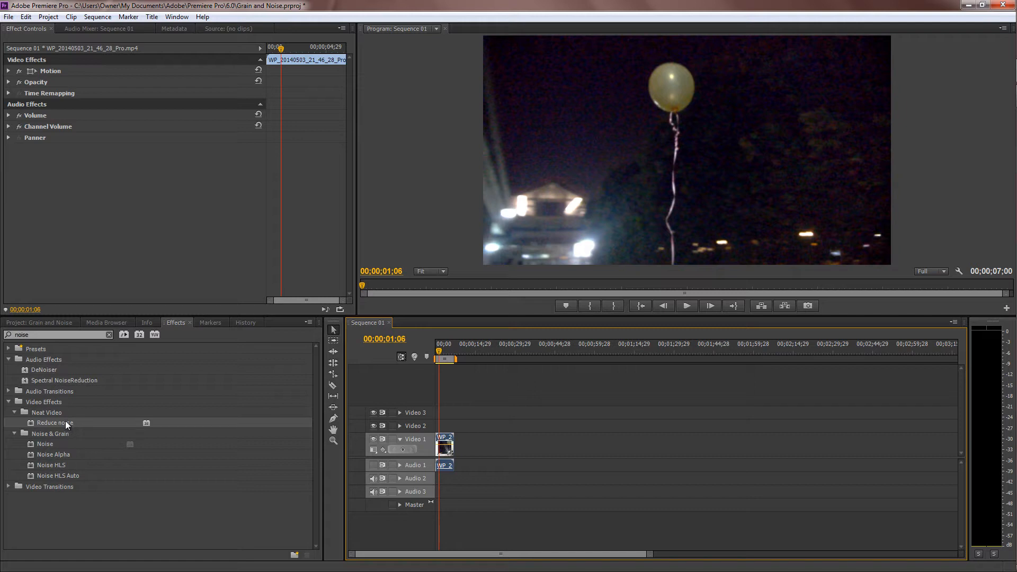
mouse_move(378, 379)
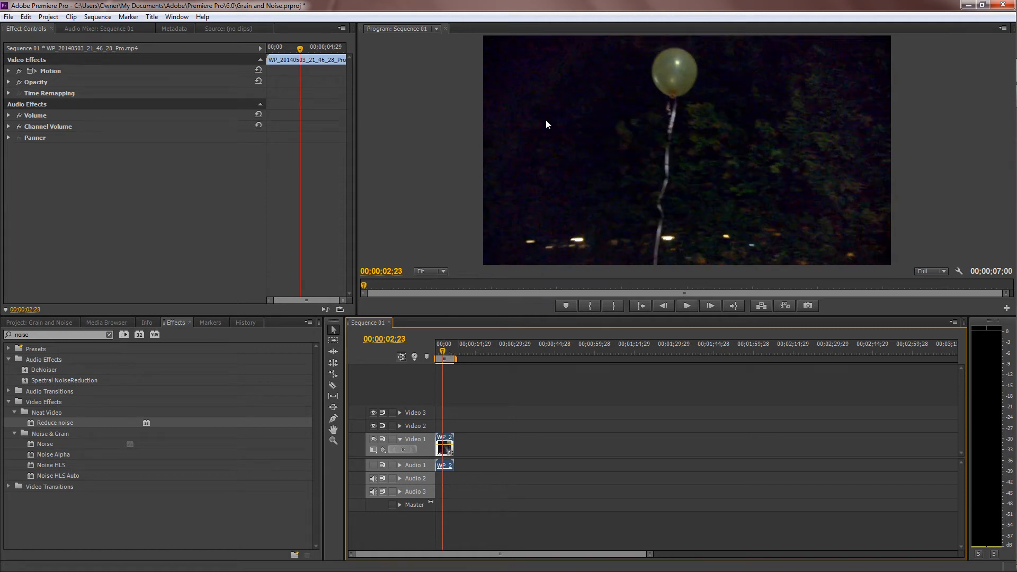
mouse_move(62, 430)
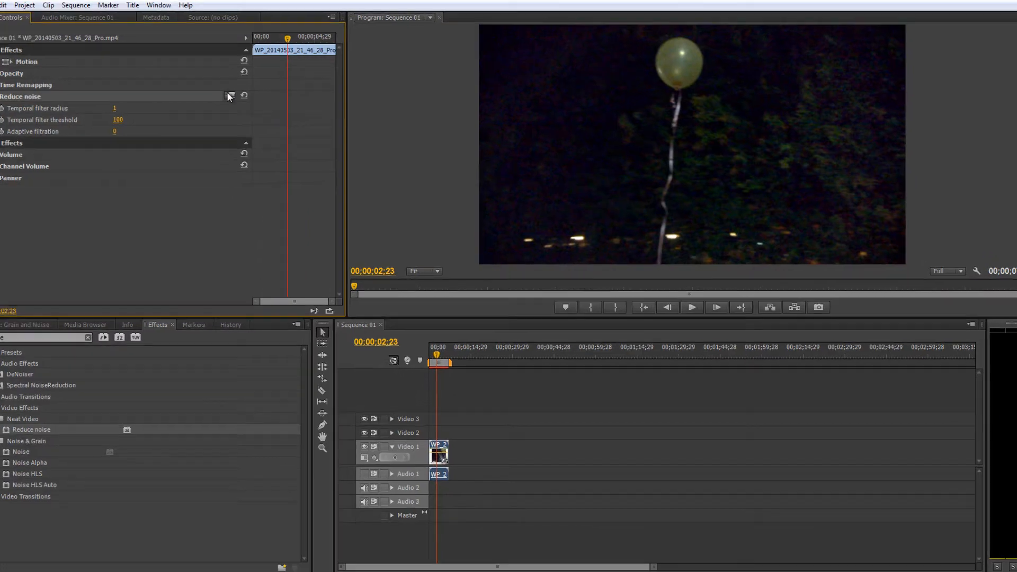
Step: Launch the Neat Video setup window for the Reduce Noise effect on the balloon clip
left_click(230, 96)
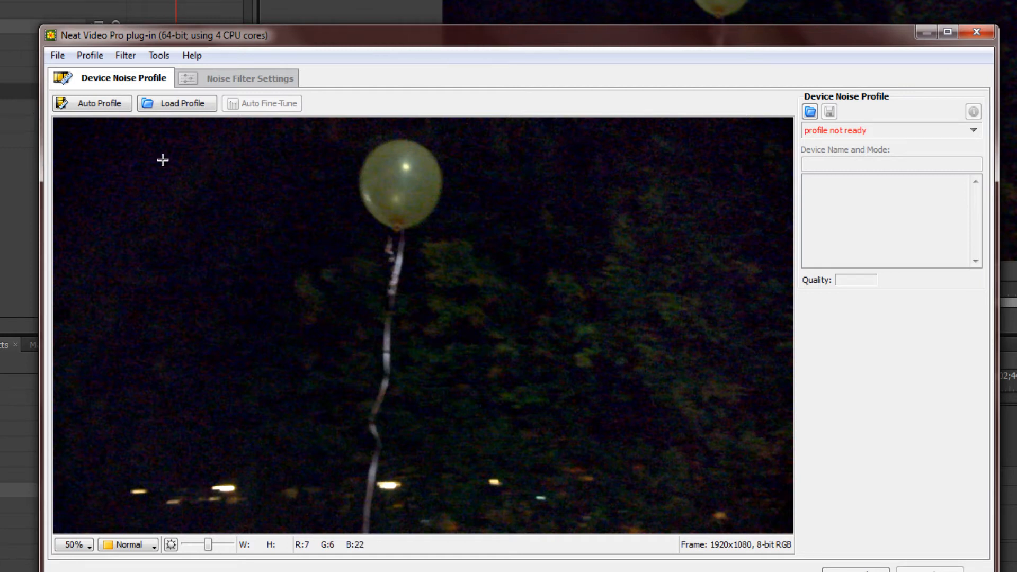
Step: Position the noise sample box over a uniform patch of dark sky, avoiding the balloon
left_click_drag(162, 160, 148, 204)
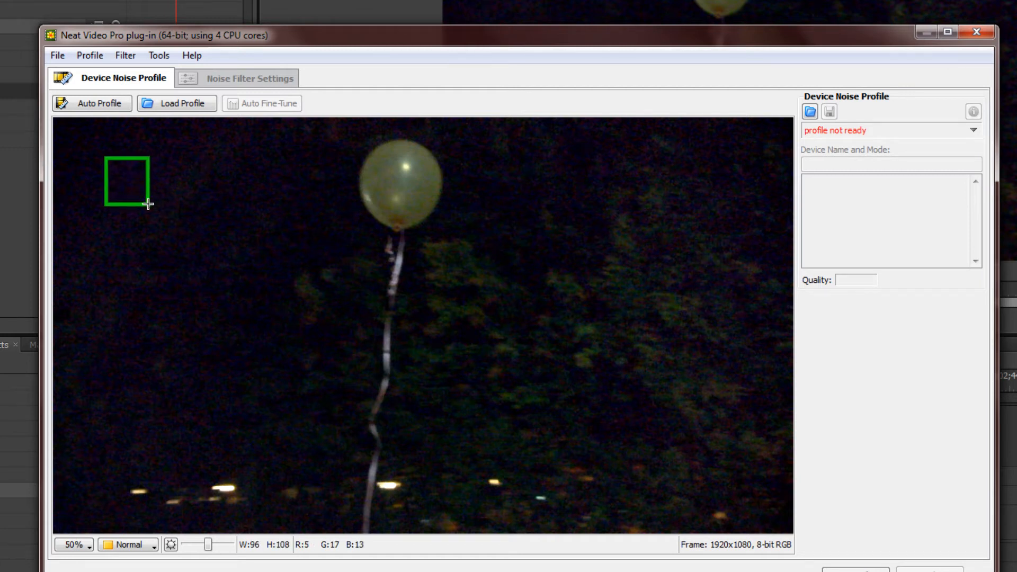
left_click_drag(148, 205, 162, 217)
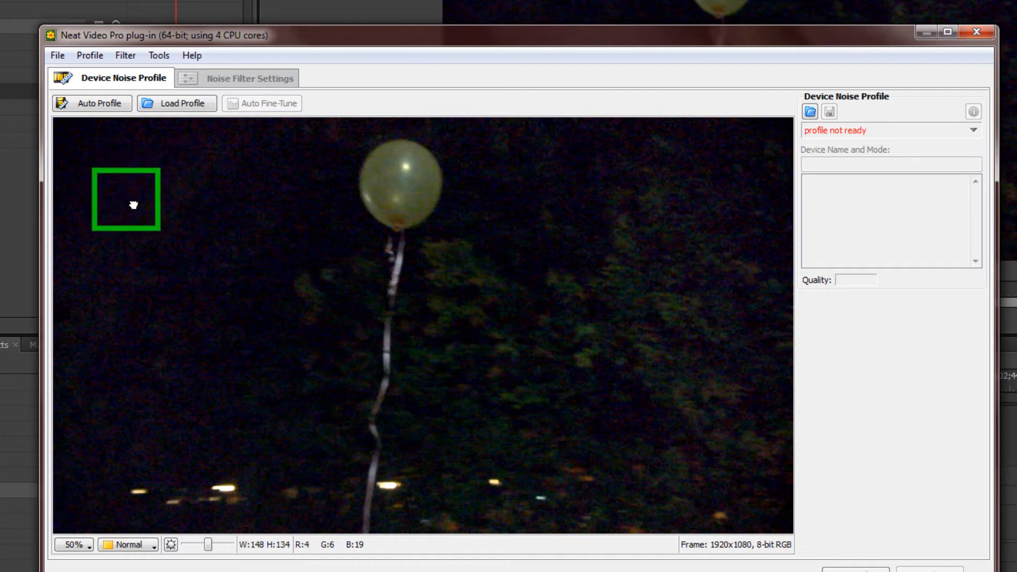
left_click_drag(134, 204, 156, 233)
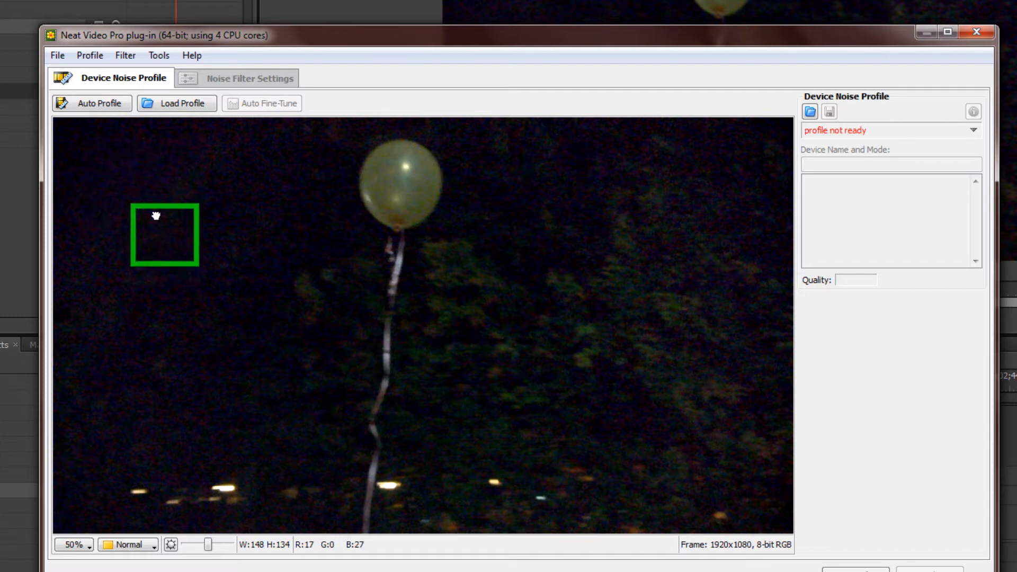
left_click_drag(156, 233, 418, 195)
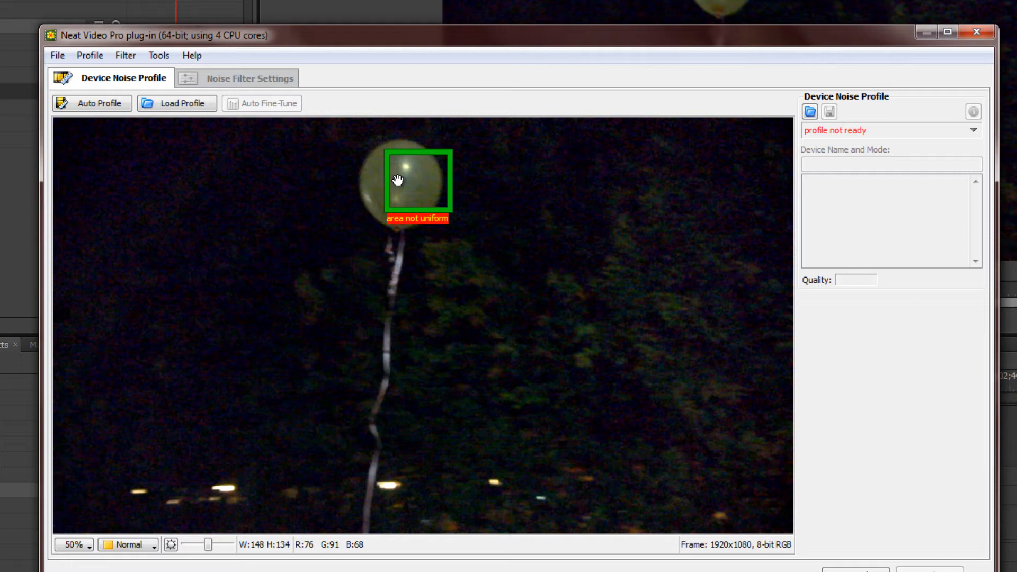
left_click_drag(395, 178, 428, 177)
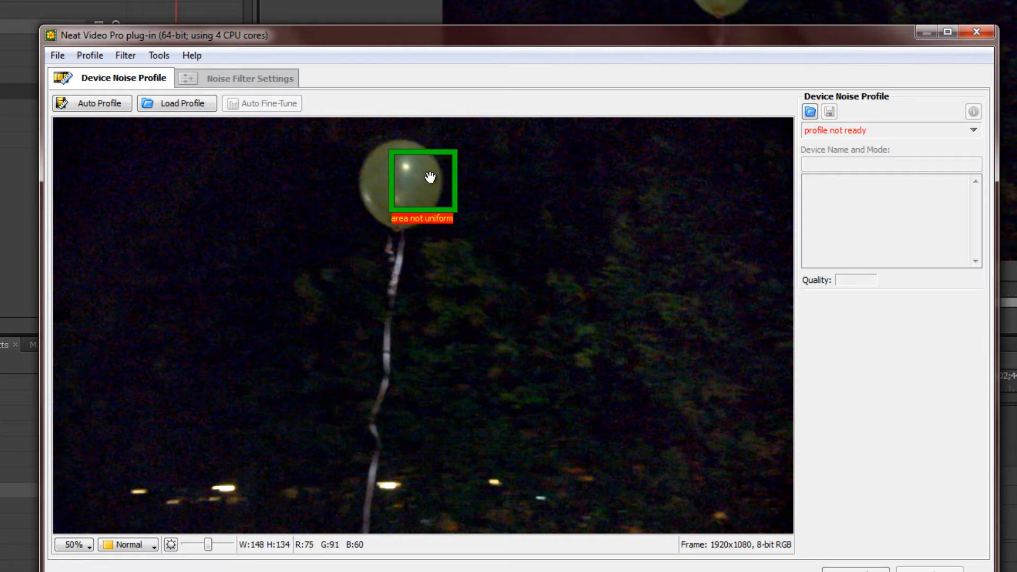
left_click_drag(425, 179, 105, 160)
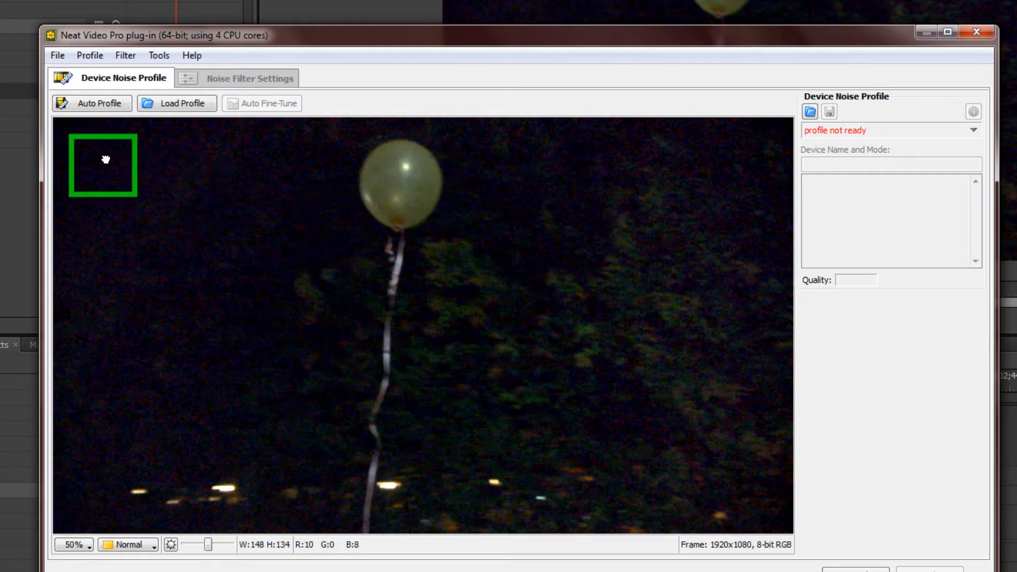
left_click_drag(106, 160, 138, 216)
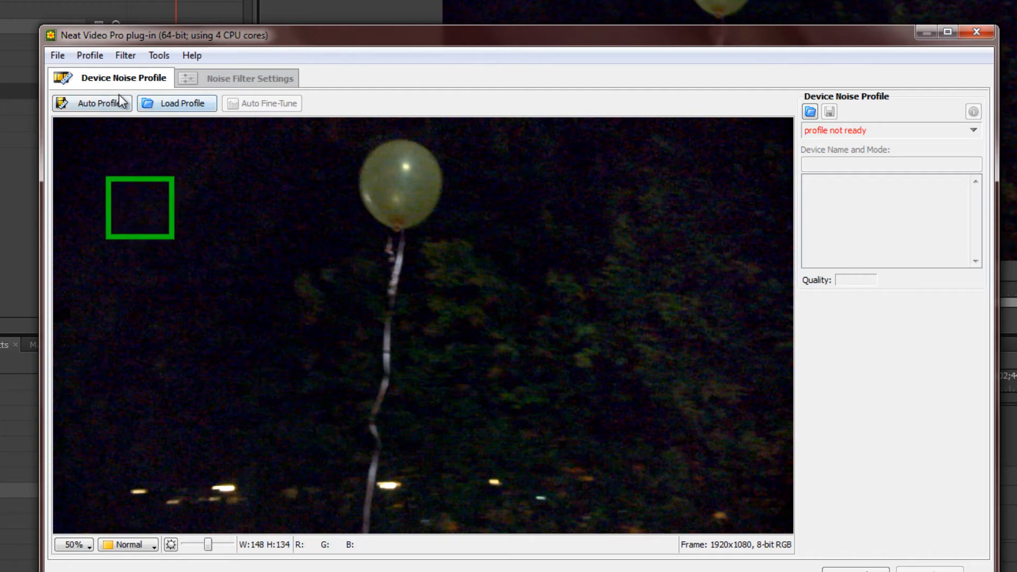
Step: Auto-build the noise profile from the sky sample, reaching 57% quality
left_click(92, 102)
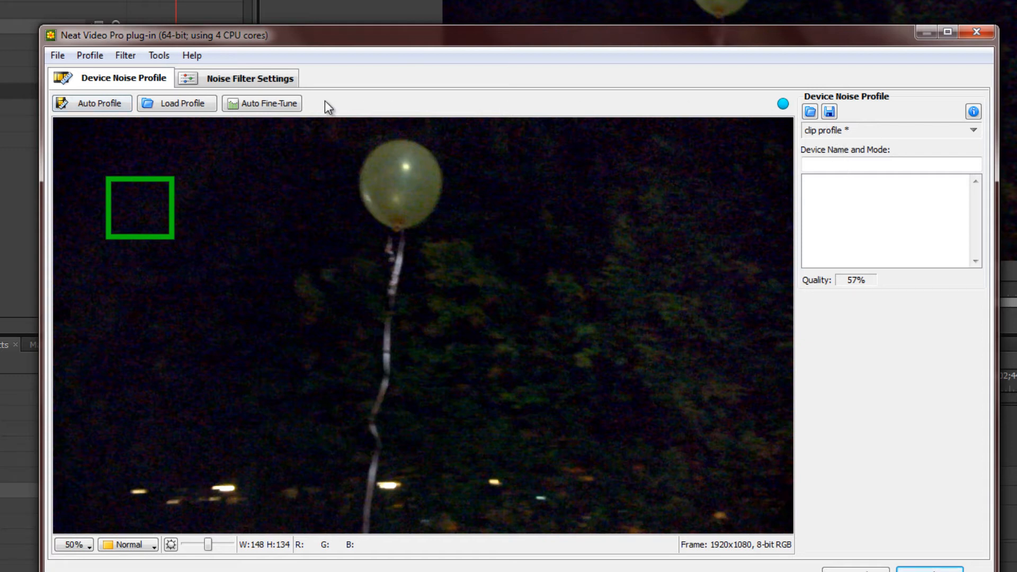
left_click(236, 78)
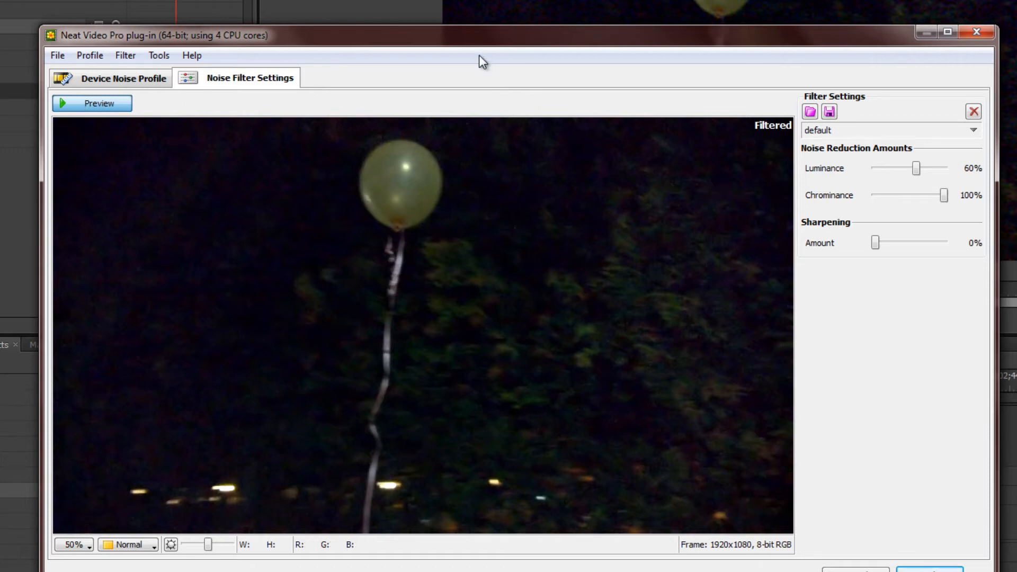
Step: Toggle the preview to the original frame and back to the filtered result
left_click(92, 103)
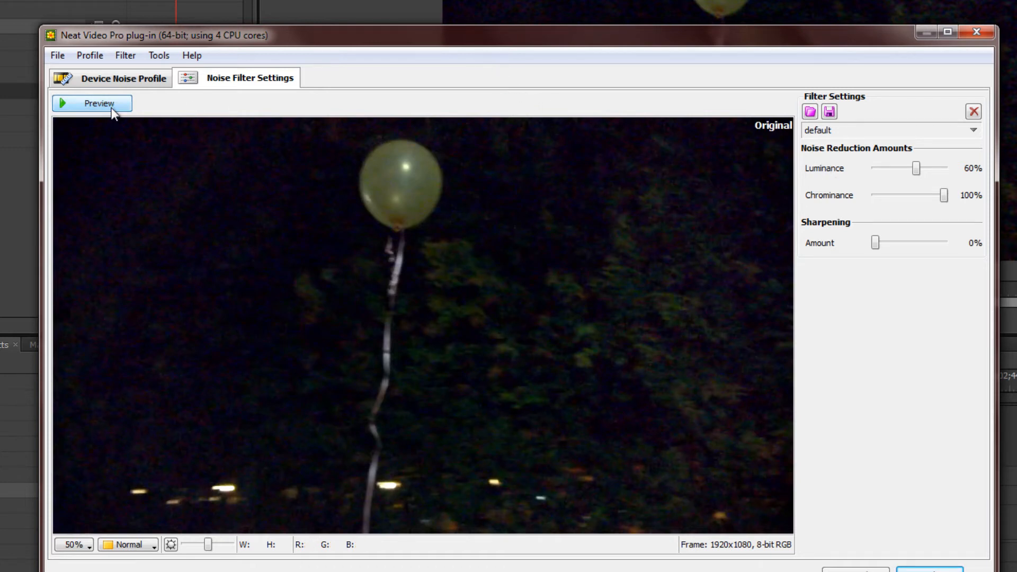
left_click(91, 102)
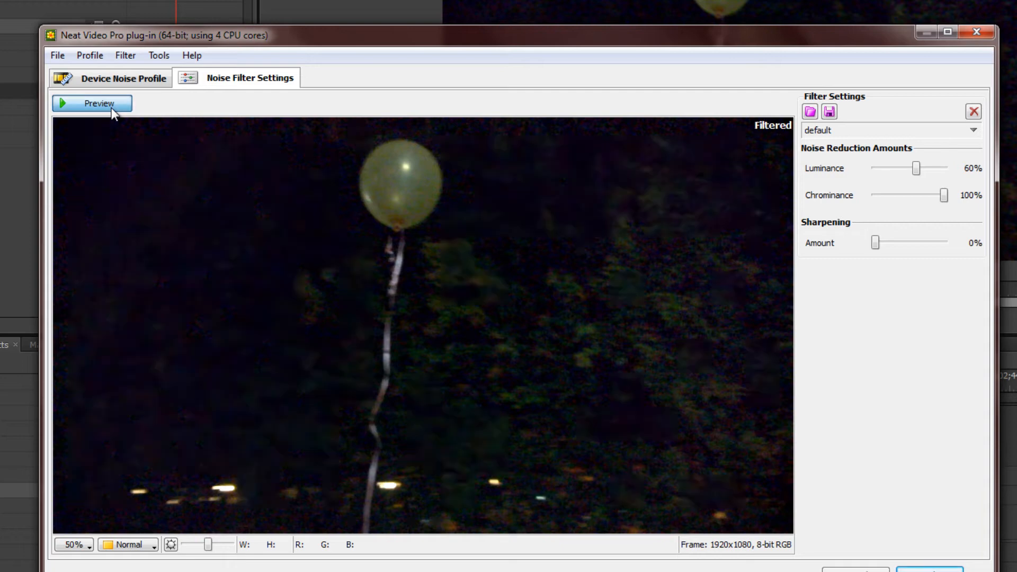
mouse_move(431, 278)
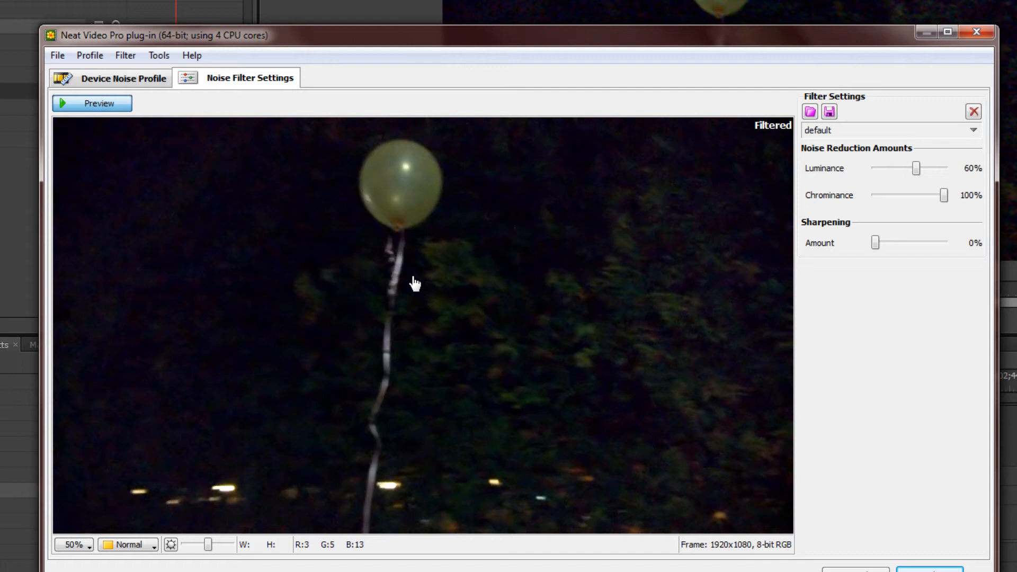
mouse_move(461, 322)
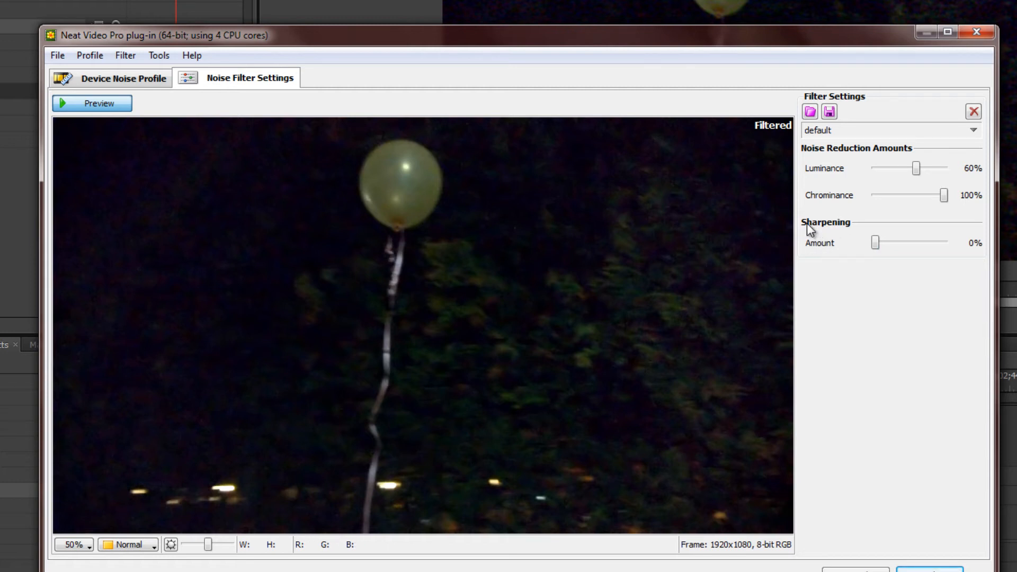
mouse_move(290, 241)
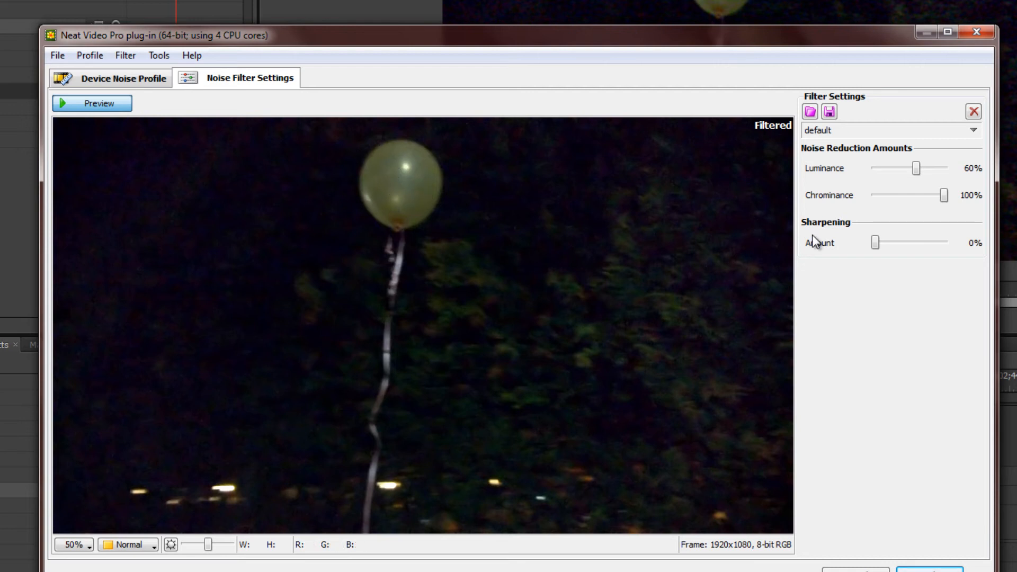
Step: Set the Sharpening Amount to 50% on top of the default noise reduction
left_click_drag(874, 242, 899, 242)
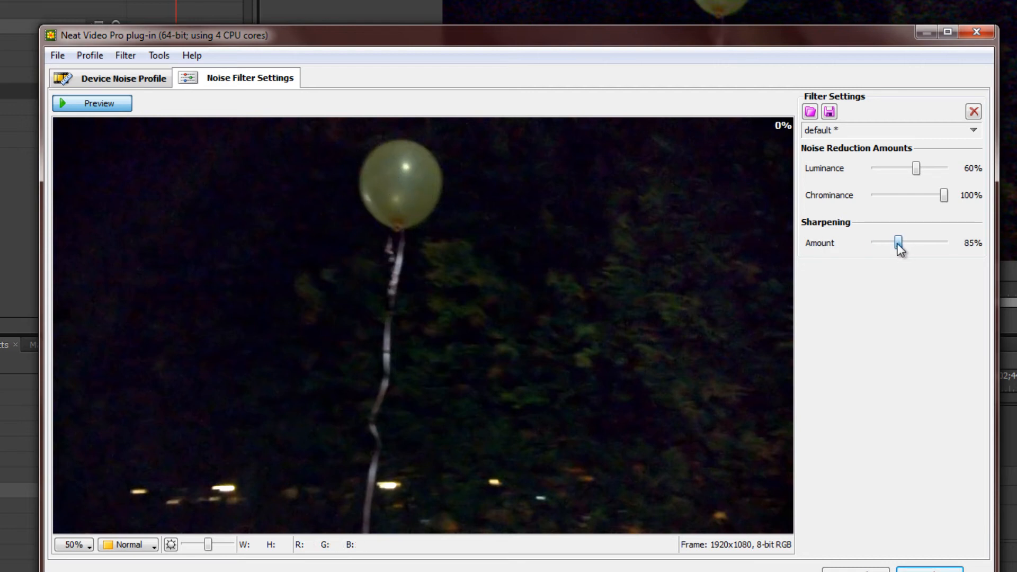
left_click_drag(898, 243, 894, 243)
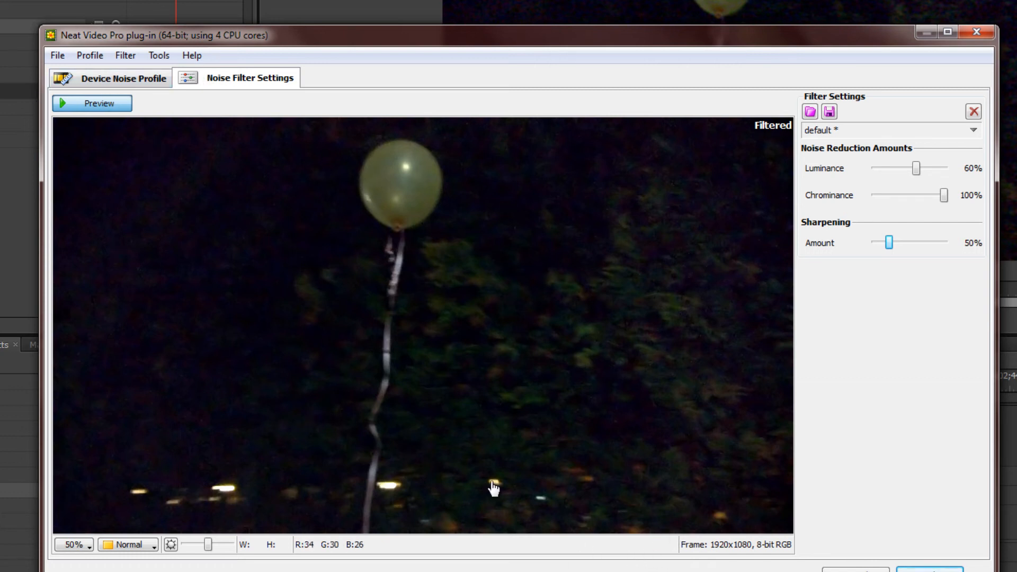
mouse_move(332, 287)
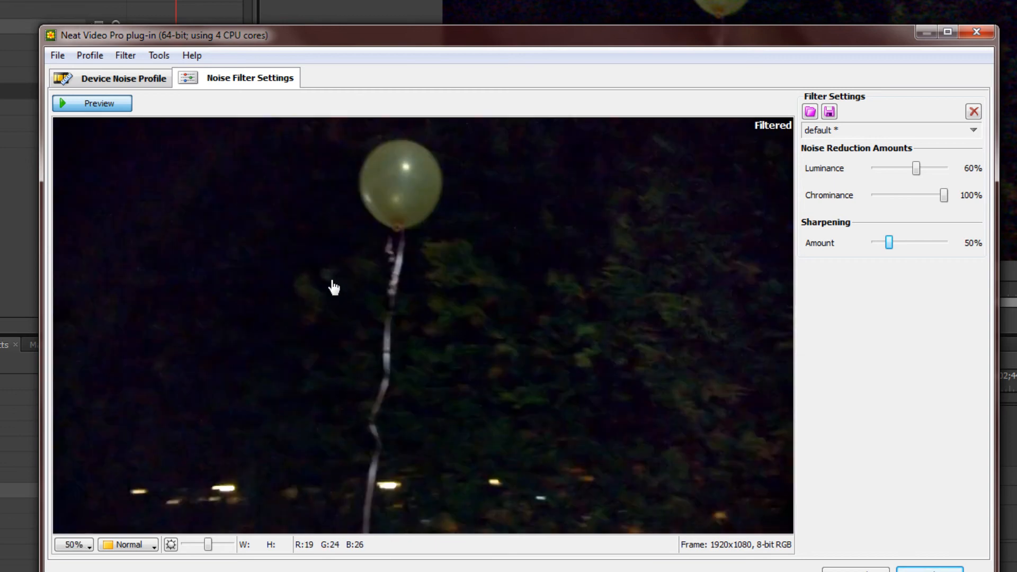